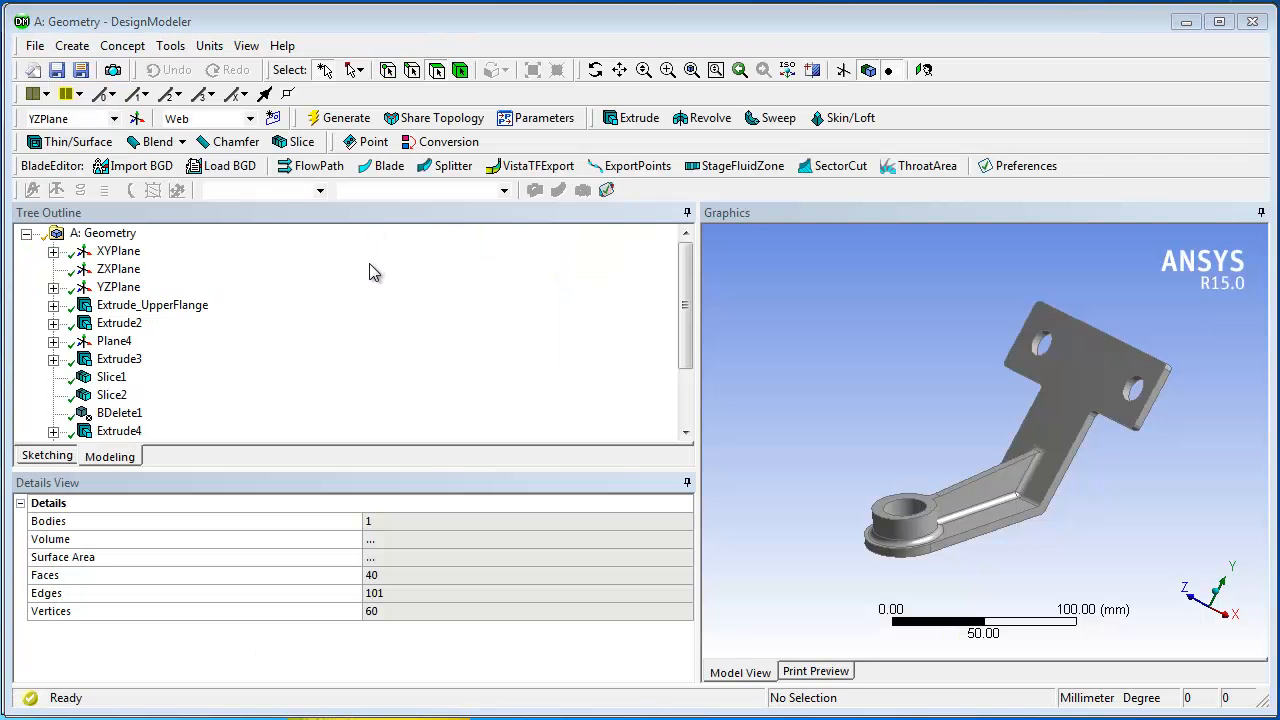
Step: Promote the Web sketch's 45° angle to a parameter named Web_Angle
{"action": "left_click", "coordinate": [54, 287]}
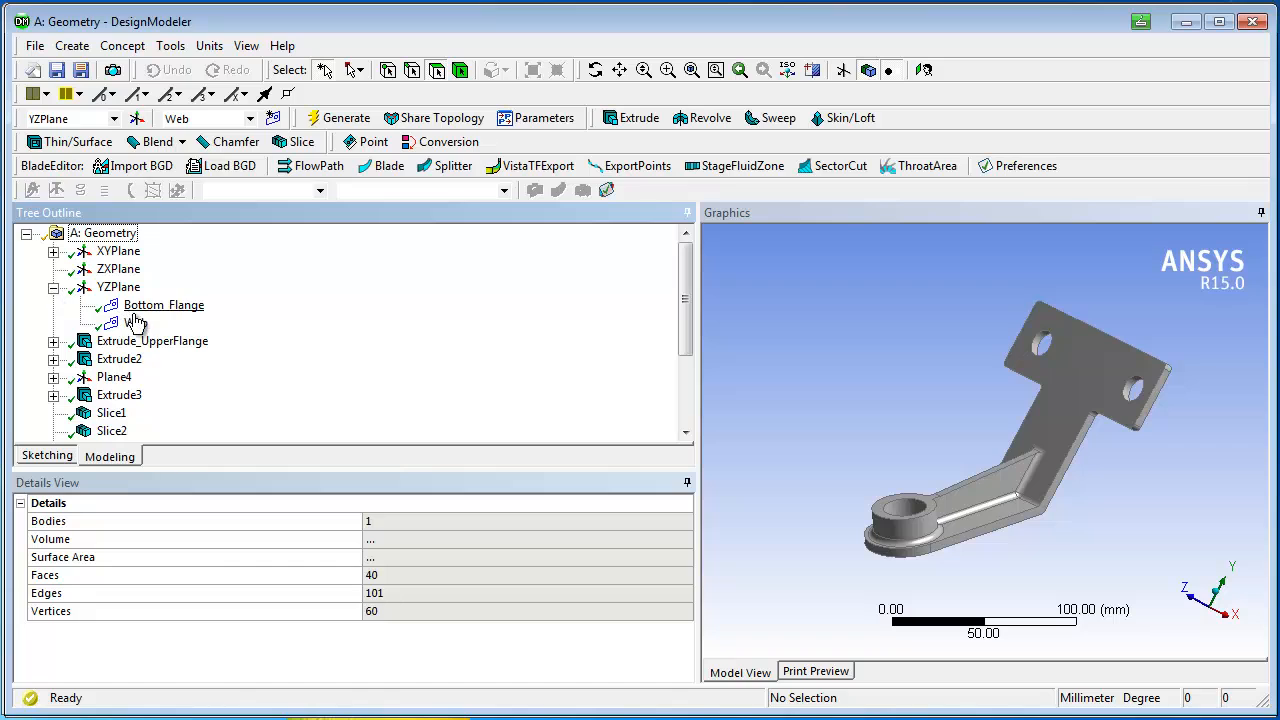
{"action": "left_click", "coordinate": [37, 592]}
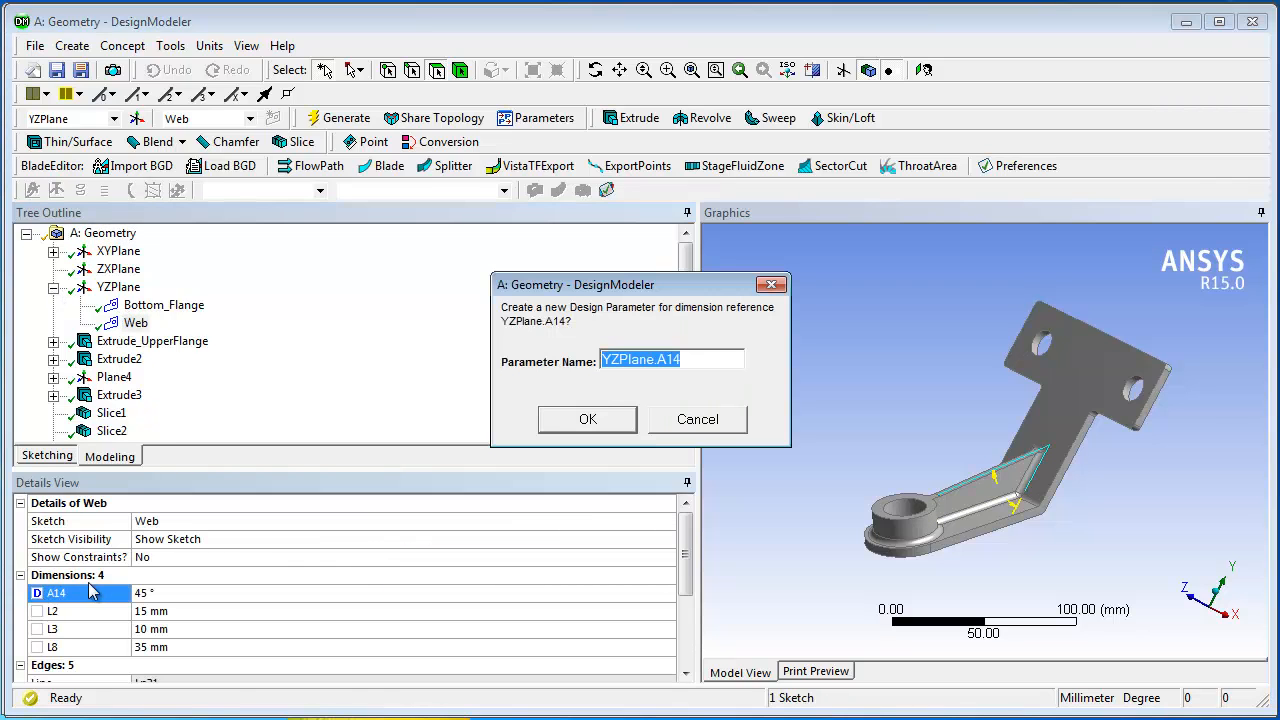
{"action": "type", "text": "Web_An"}
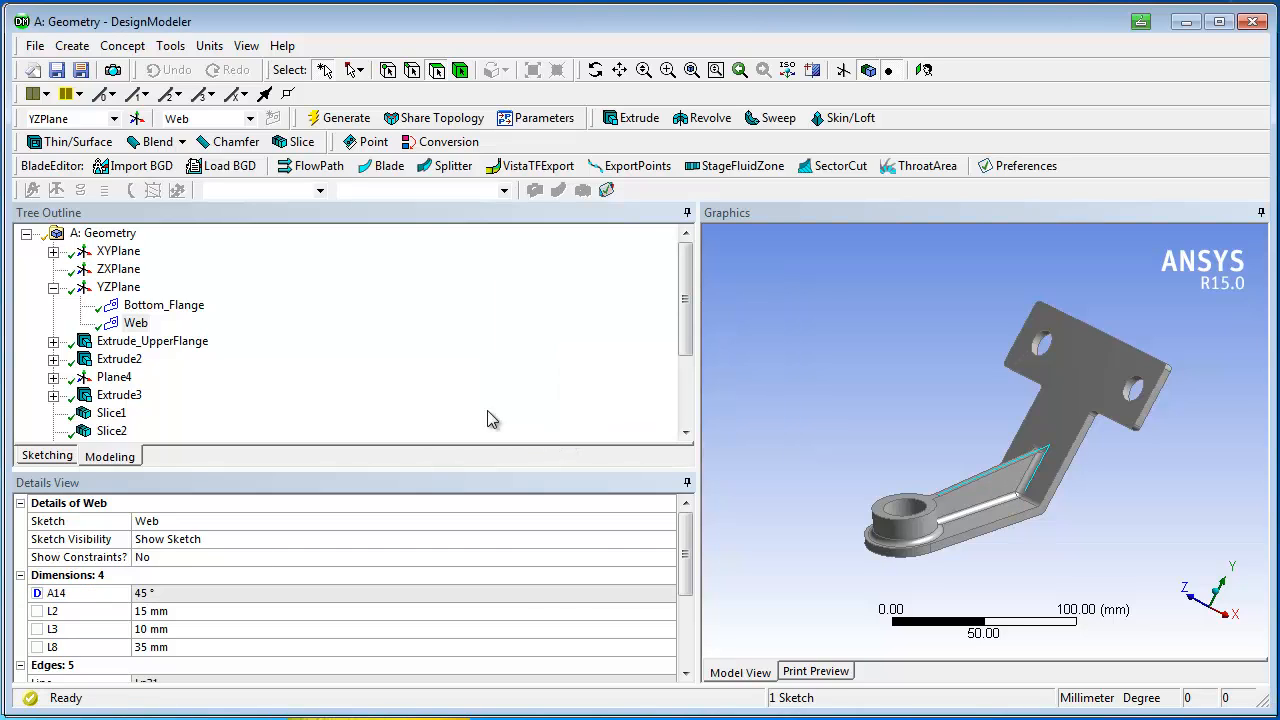
Step: Promote the Bottom_Flange sketch's 5 mm thickness to a parameter named Bottom_Flange_Thickness
{"action": "left_click", "coordinate": [164, 305]}
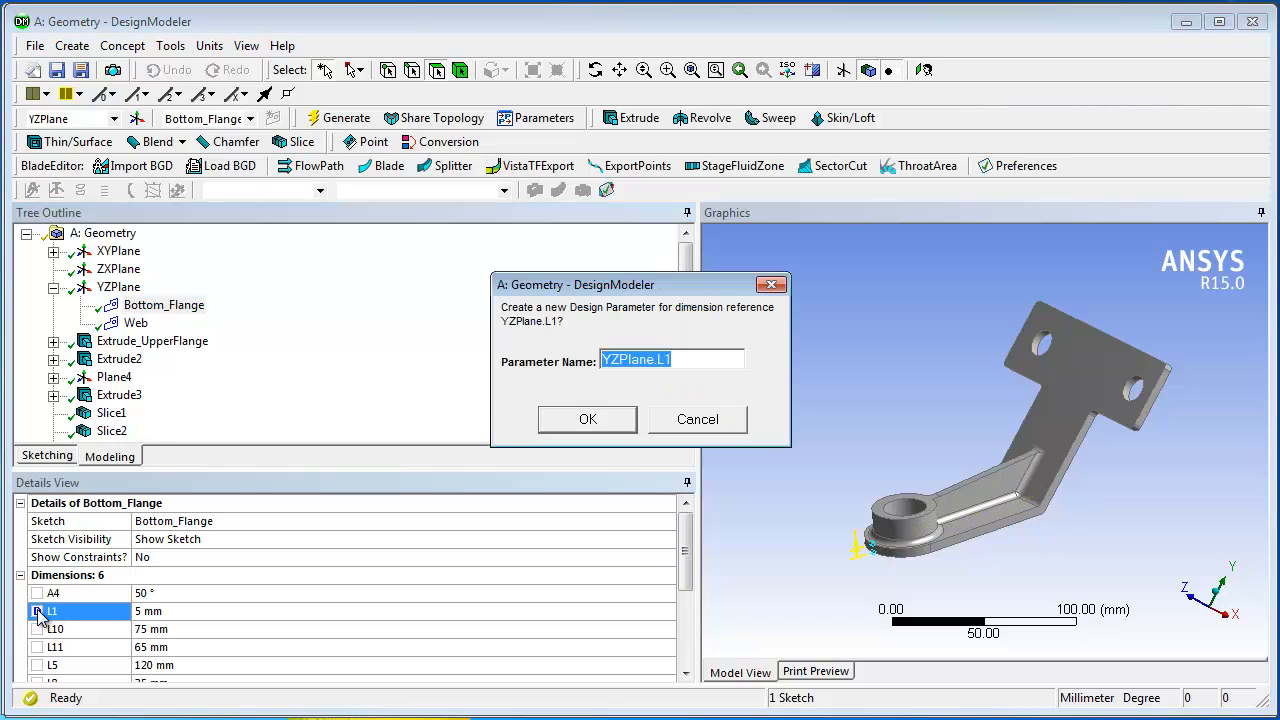
{"action": "type", "text": "Bottom_G"}
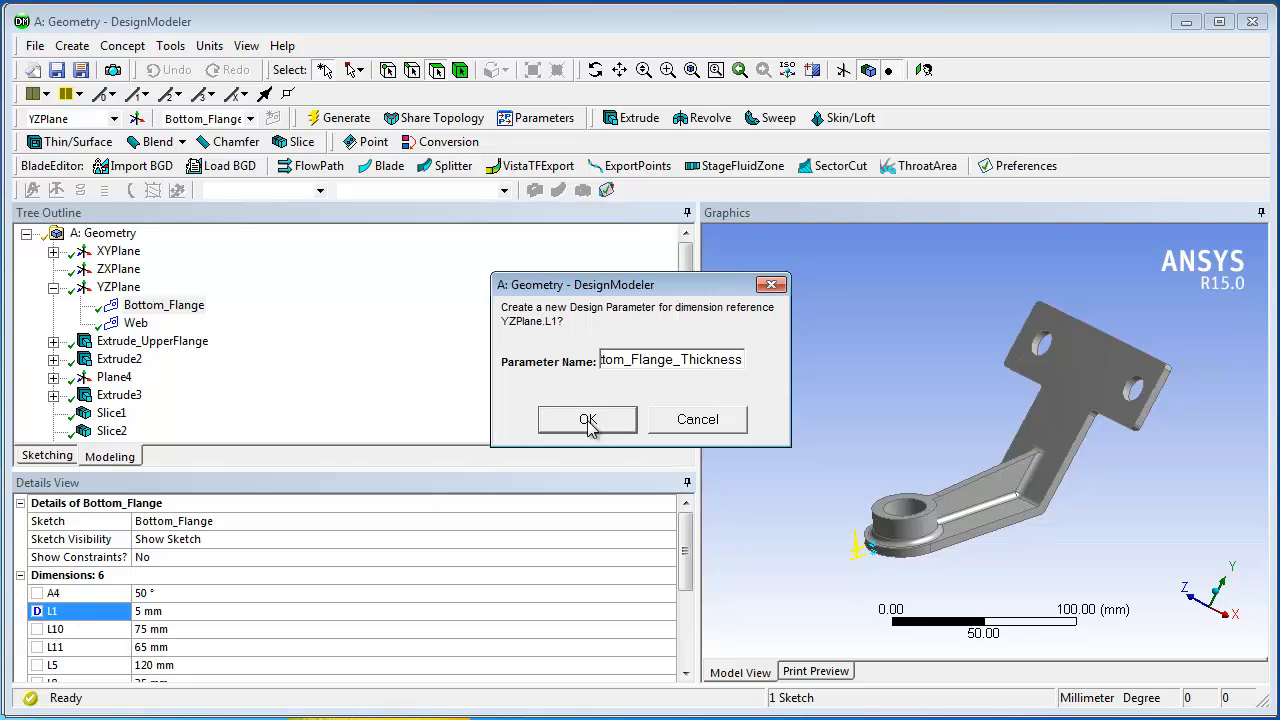
{"action": "left_click", "coordinate": [587, 419]}
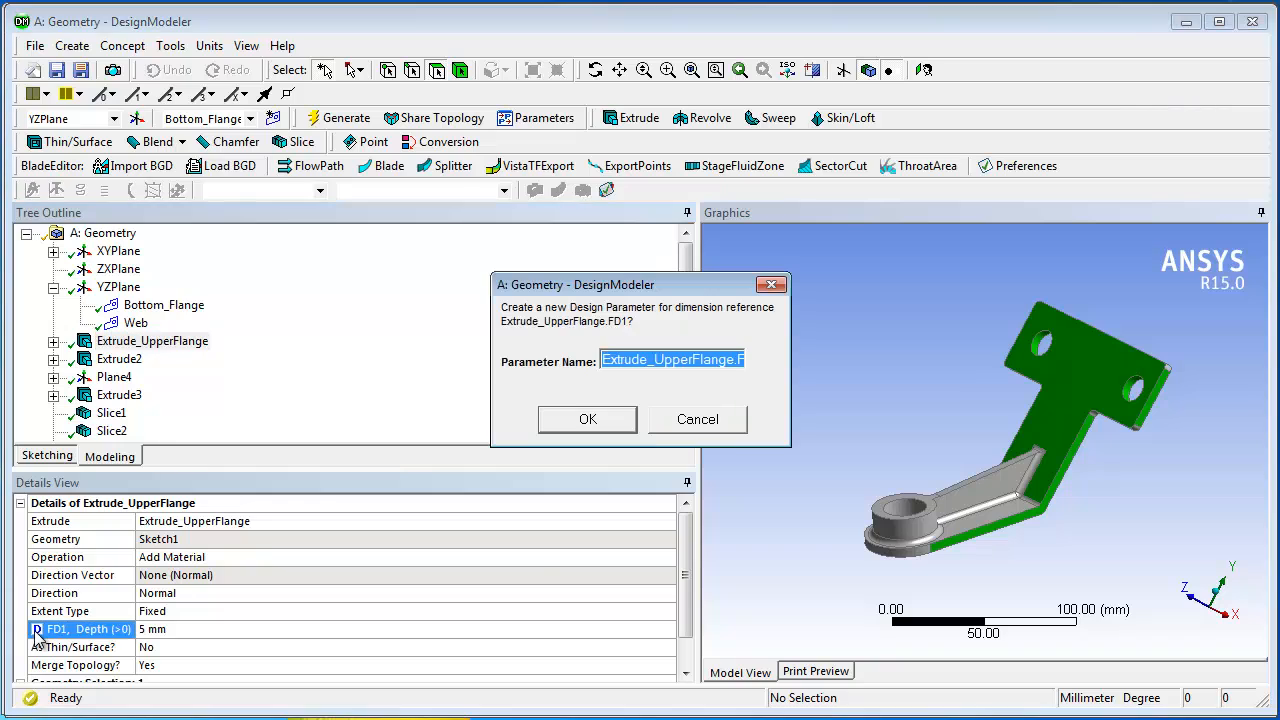
Step: Promote the upper flange and web extrusion depths to parameters Upper_Flange_thickness and Web_Thickness
{"action": "type", "text": "Upper_Flange_thickness"}
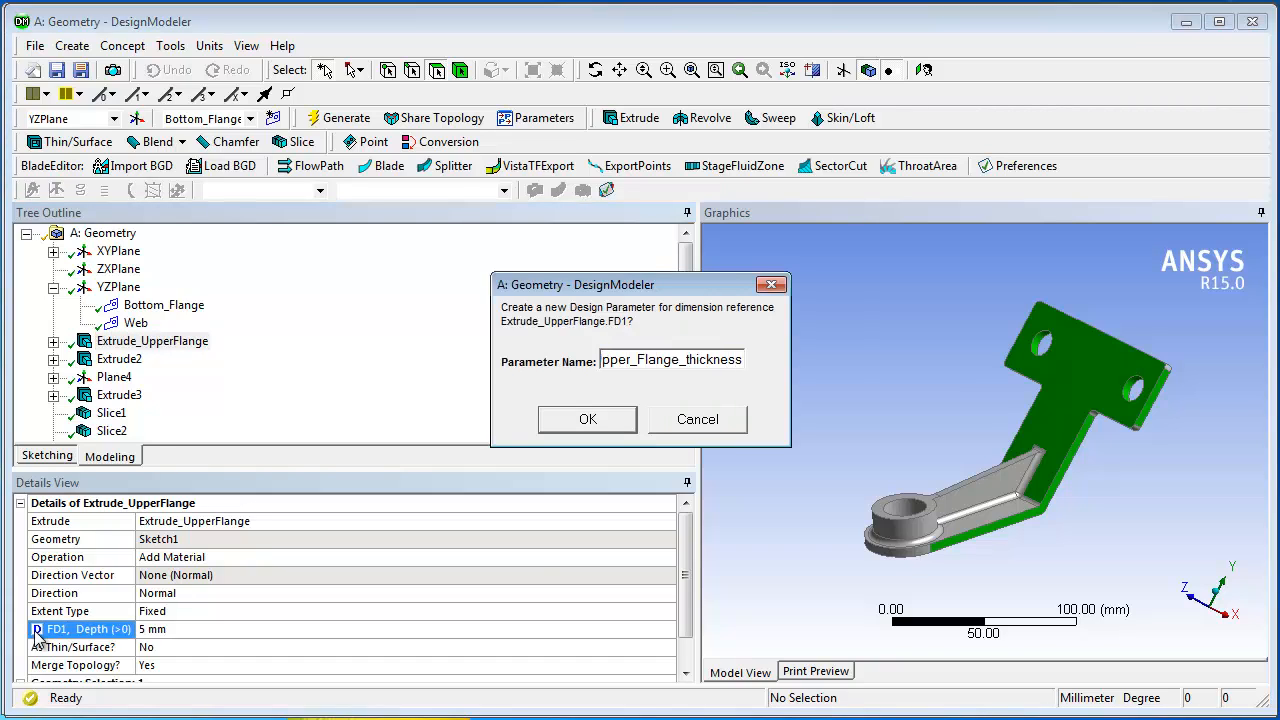
{"action": "left_click", "coordinate": [587, 419]}
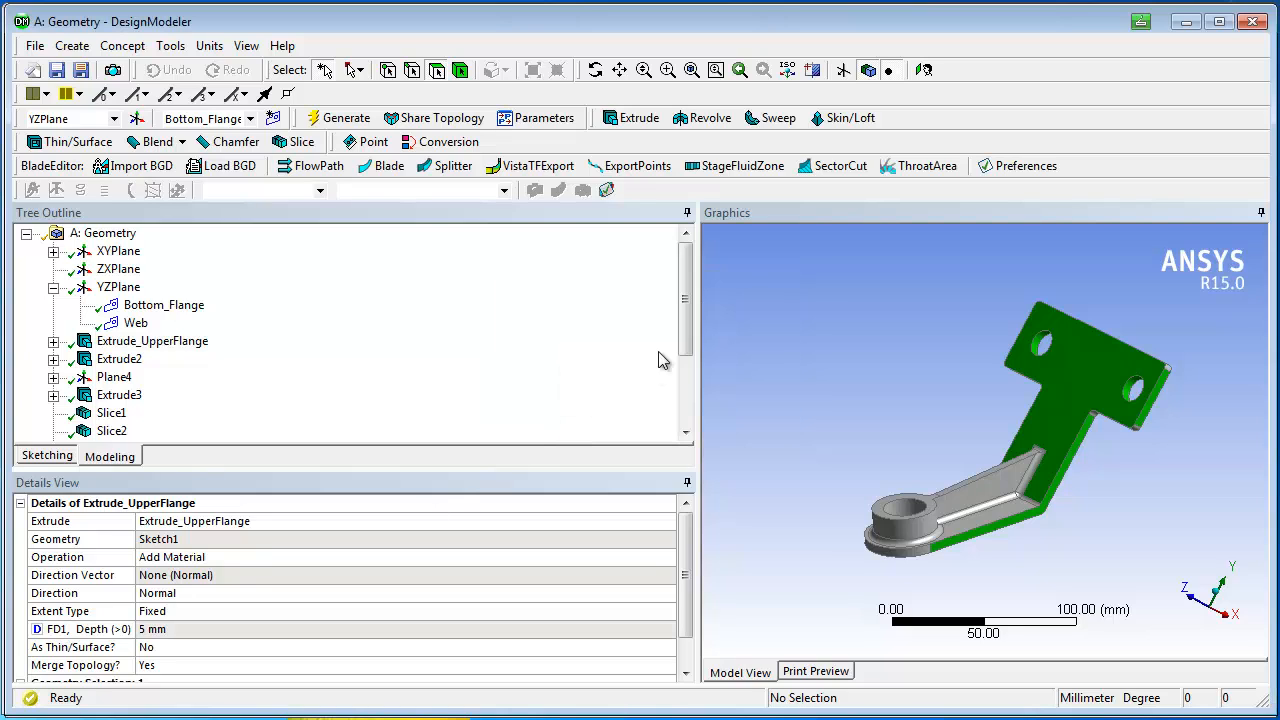
{"action": "scroll", "scroll_direction": "down", "scroll_amount": 3}
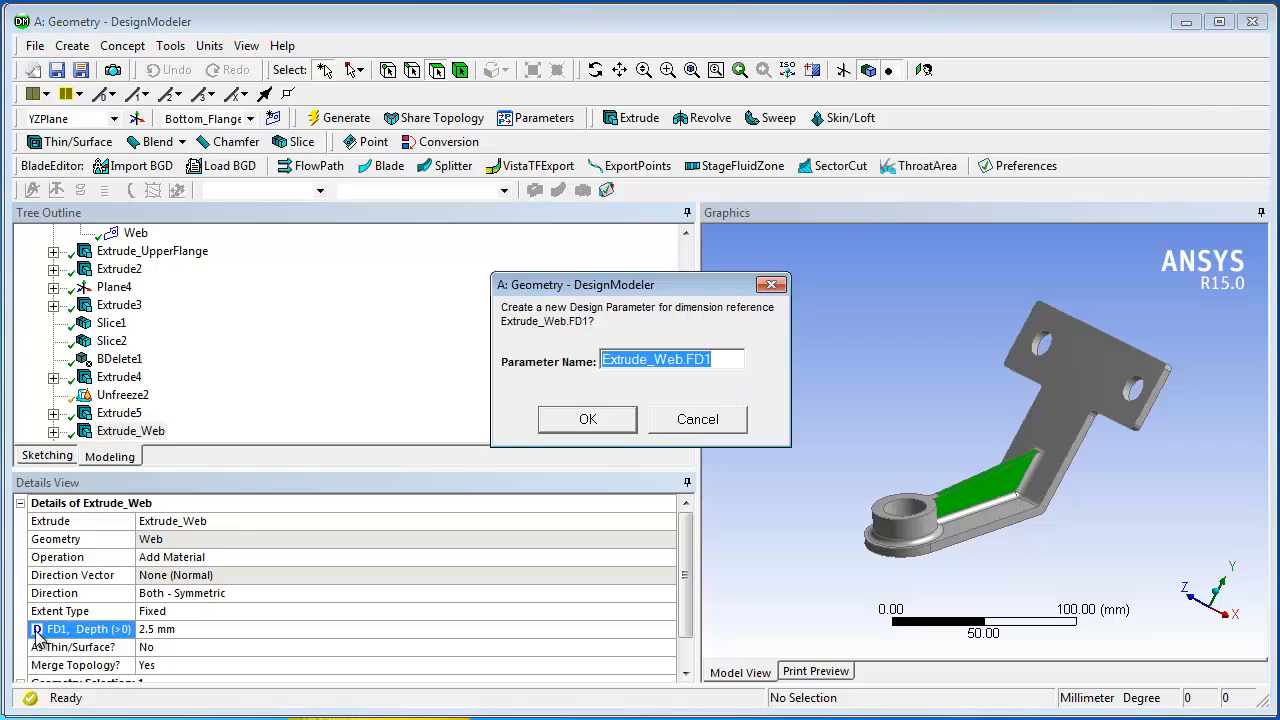
{"action": "type", "text": "Web_T"}
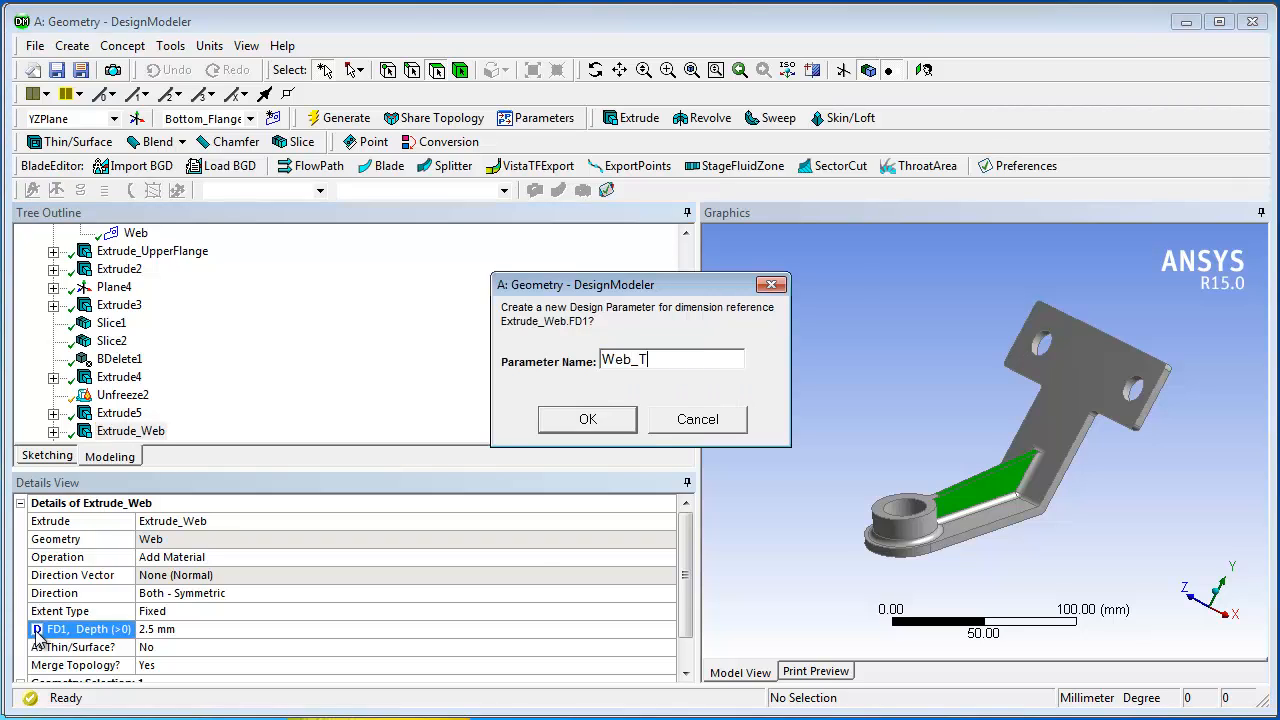
{"action": "type", "text": "hickness"}
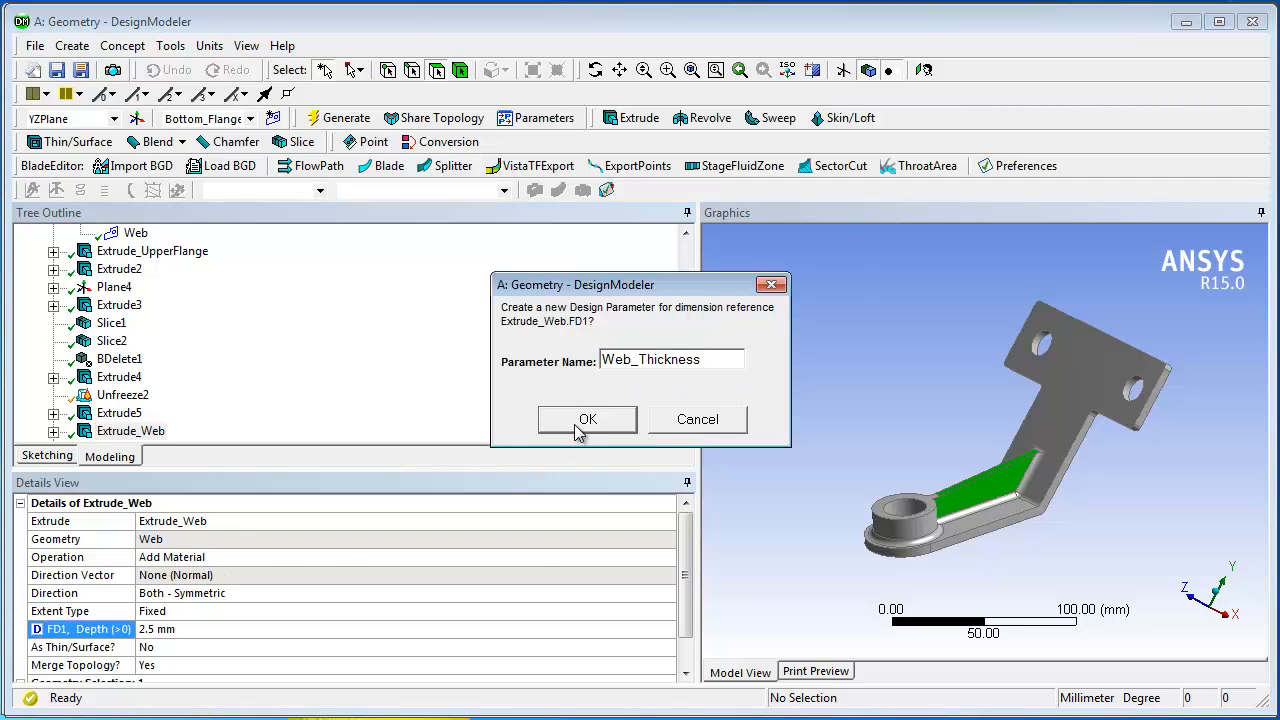
{"action": "left_click", "coordinate": [587, 419]}
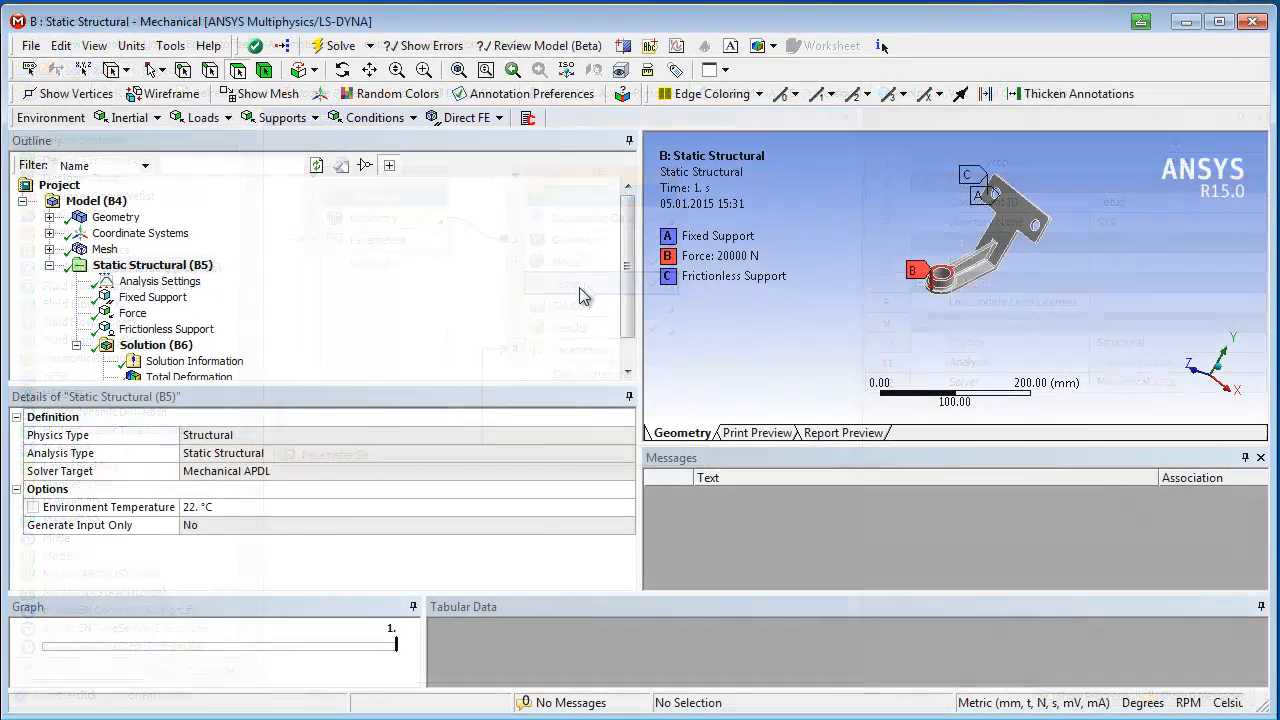
Step: Promote the geometry Mass and the Total Deformation Maximum to output parameters
{"action": "left_click", "coordinate": [116, 217]}
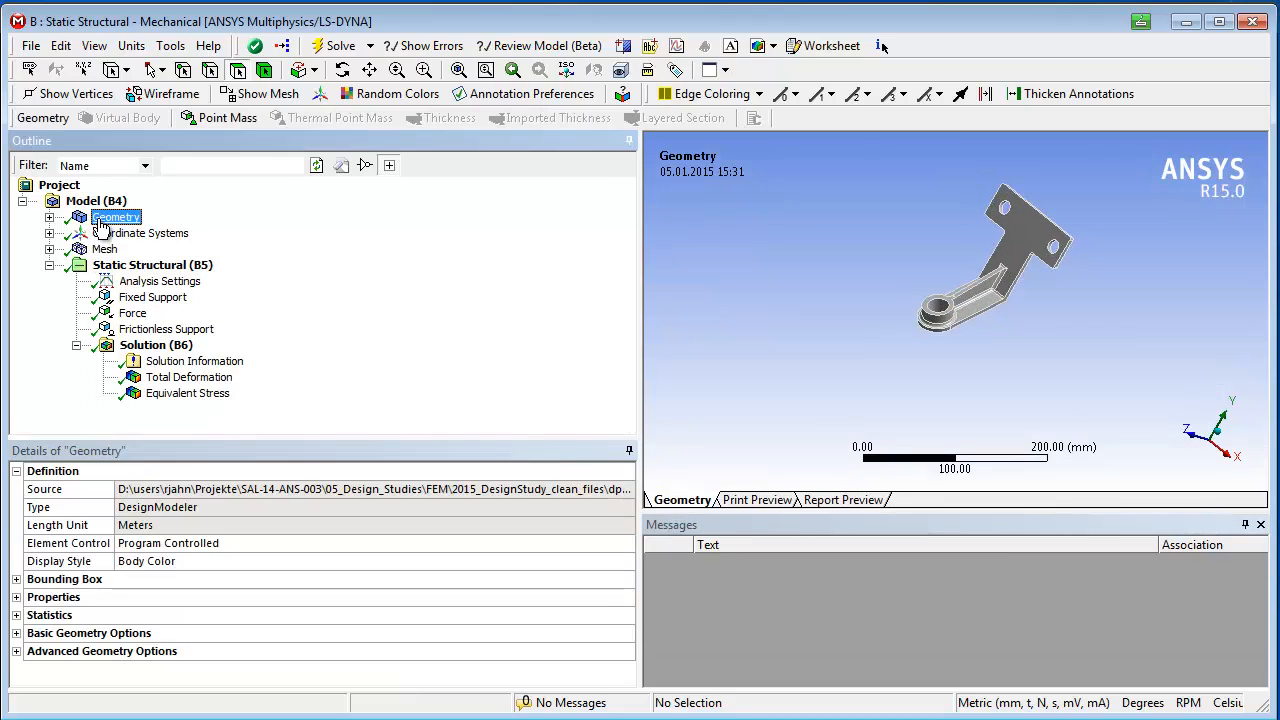
{"action": "left_click", "coordinate": [16, 597]}
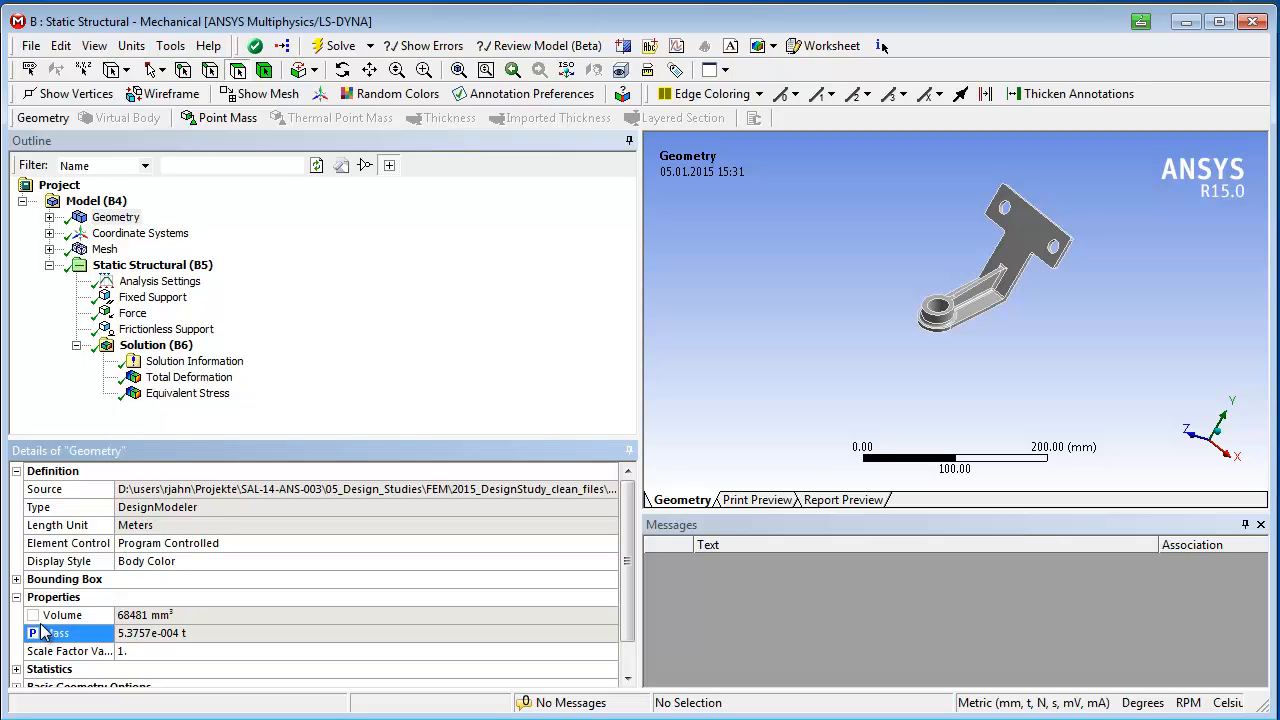
{"action": "left_click", "coordinate": [189, 377]}
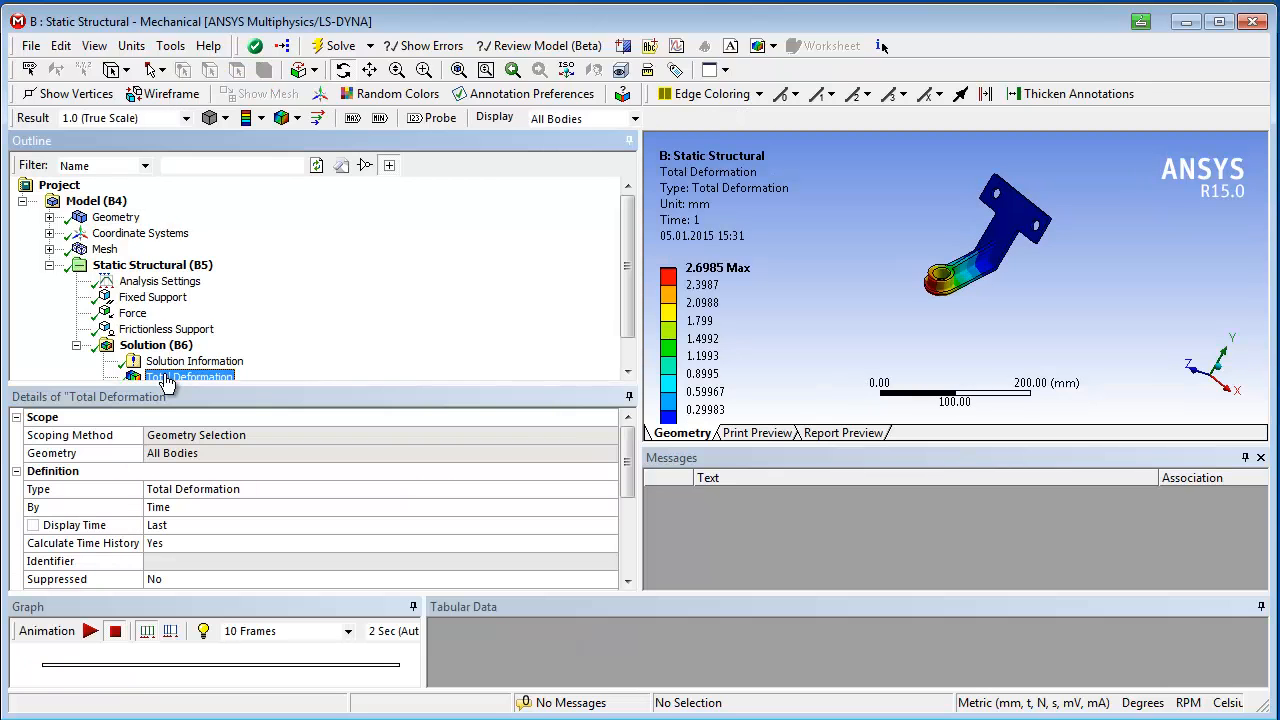
{"action": "mouse_move", "coordinate": [595, 438]}
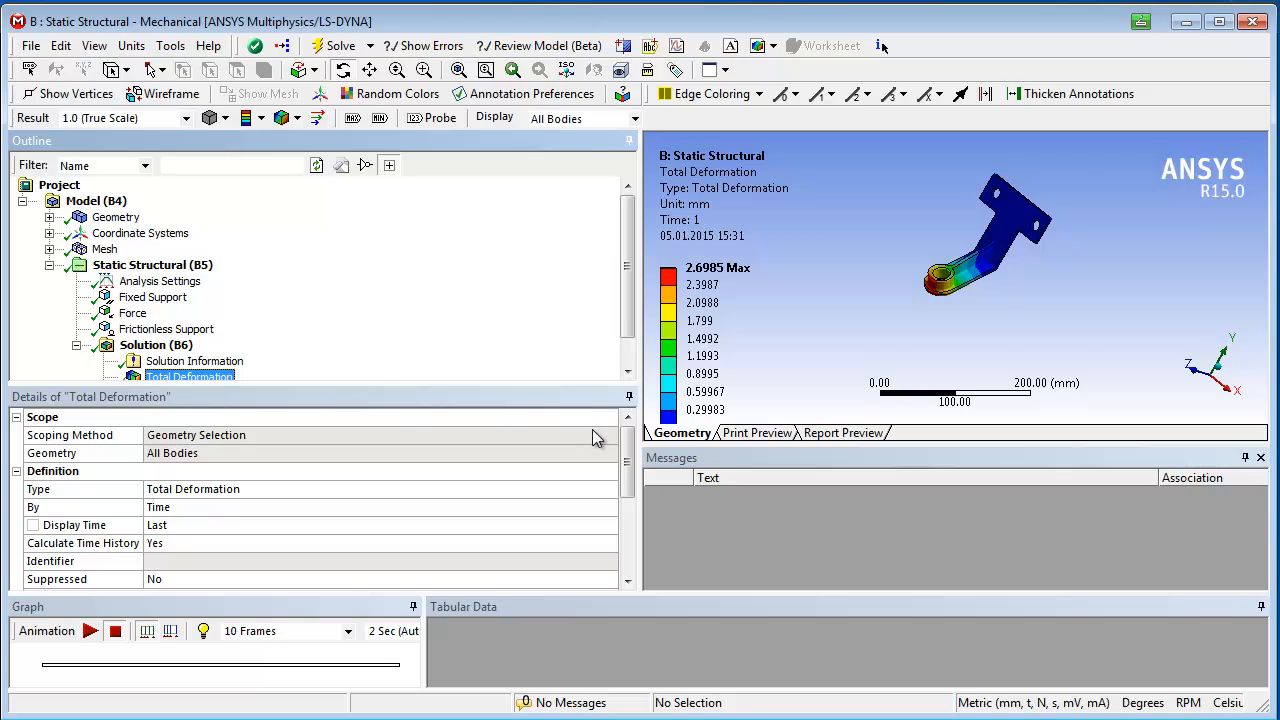
{"action": "scroll", "scroll_direction": "down", "scroll_amount": 3}
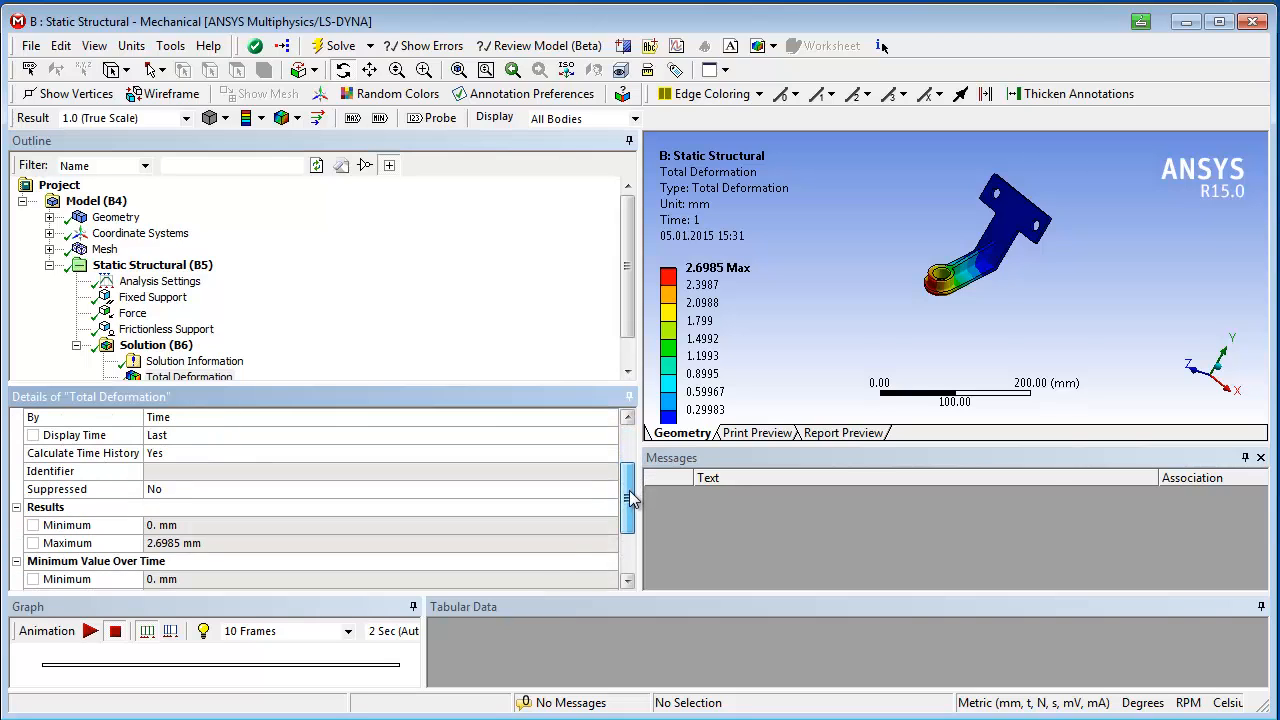
{"action": "scroll", "scroll_direction": "down", "scroll_amount": 3}
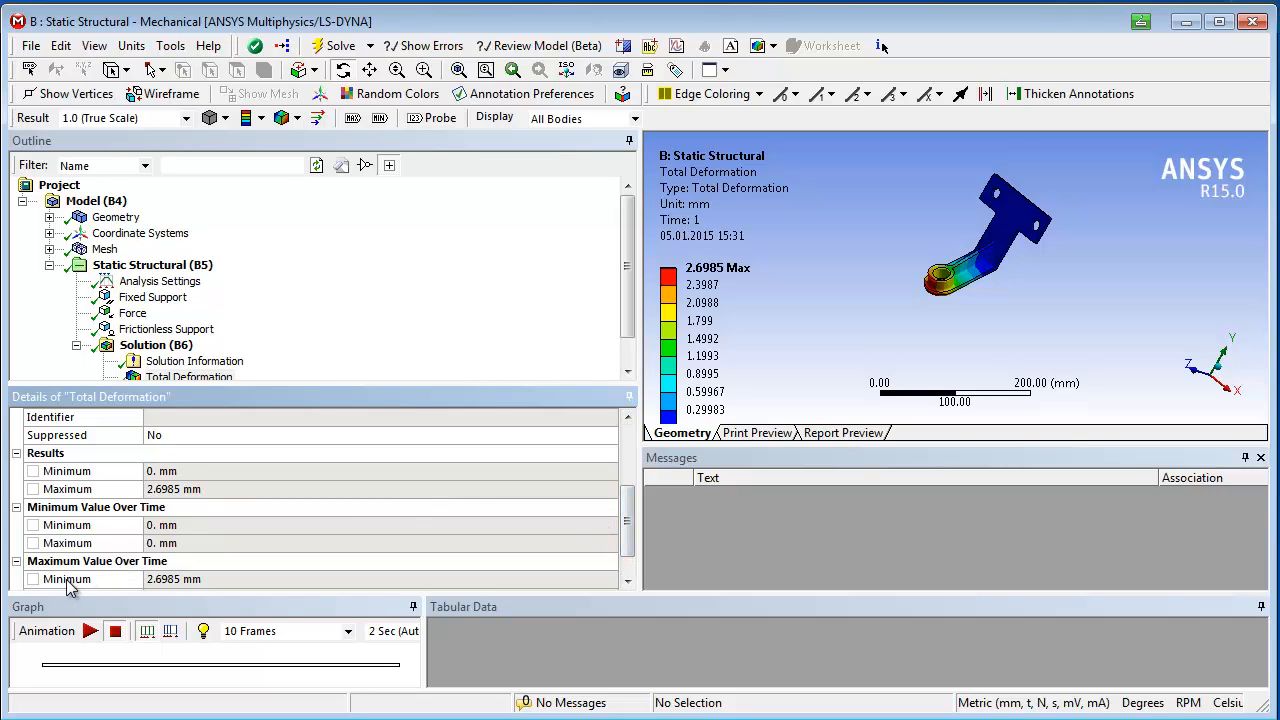
{"action": "mouse_move", "coordinate": [38, 494]}
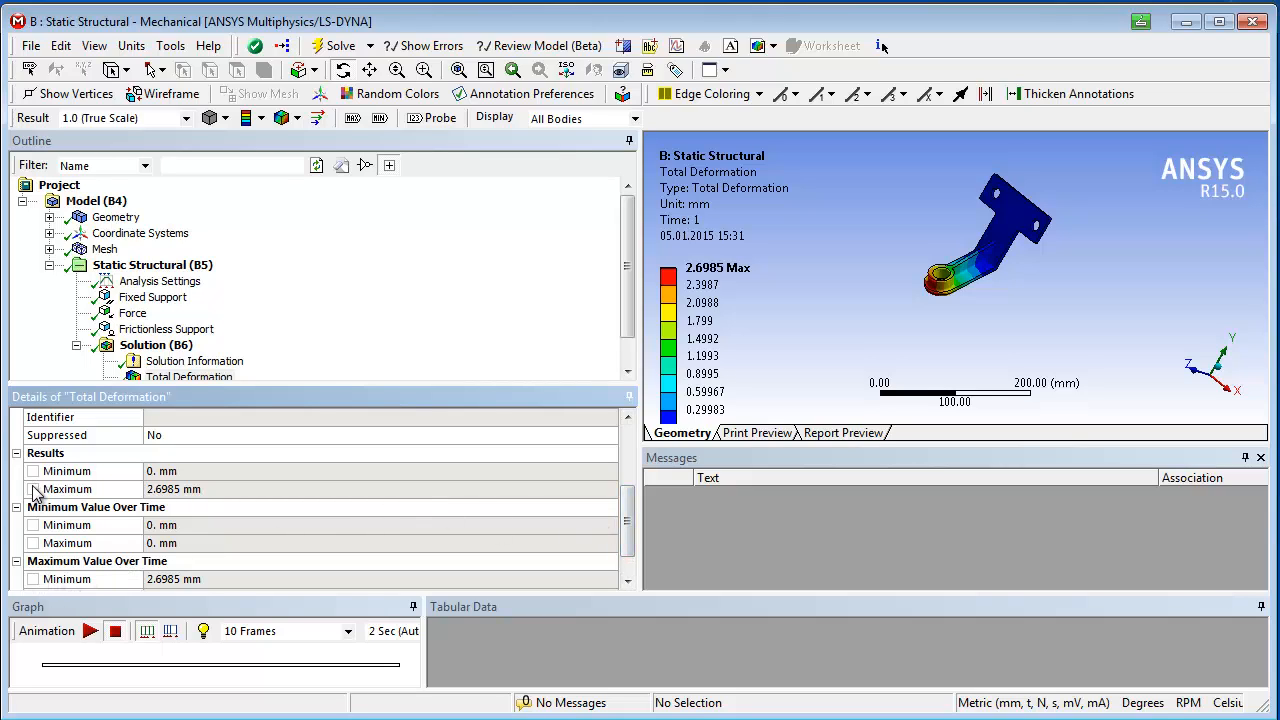
{"action": "left_click", "coordinate": [67, 489]}
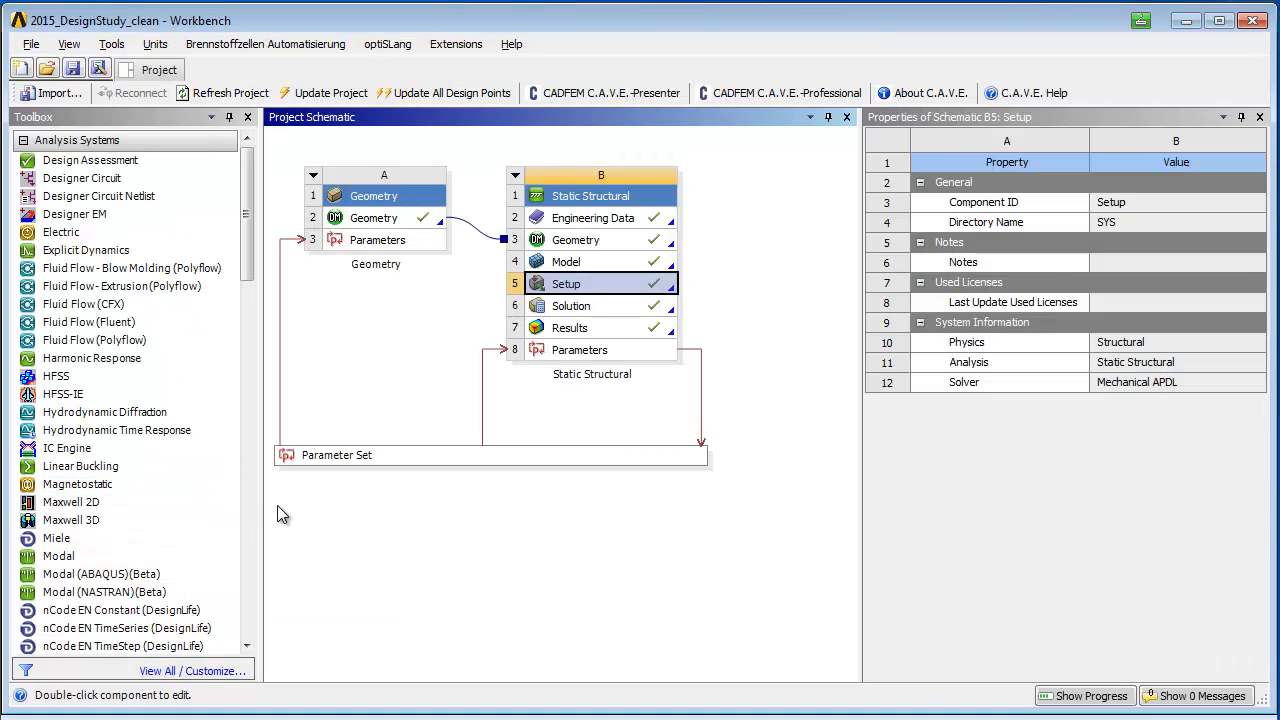
Step: Edit the Parameter Set to view inputs, outputs and the design point table
{"action": "left_click", "coordinate": [336, 455]}
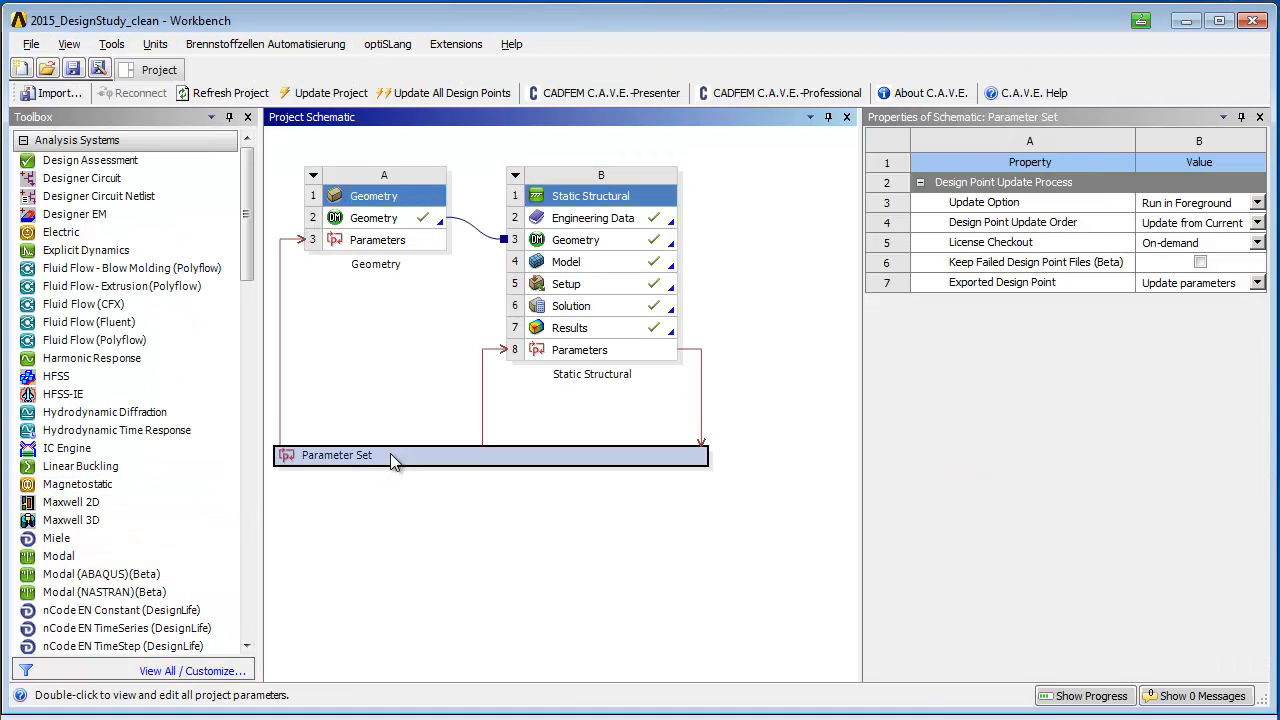
{"action": "right_click", "coordinate": [336, 455]}
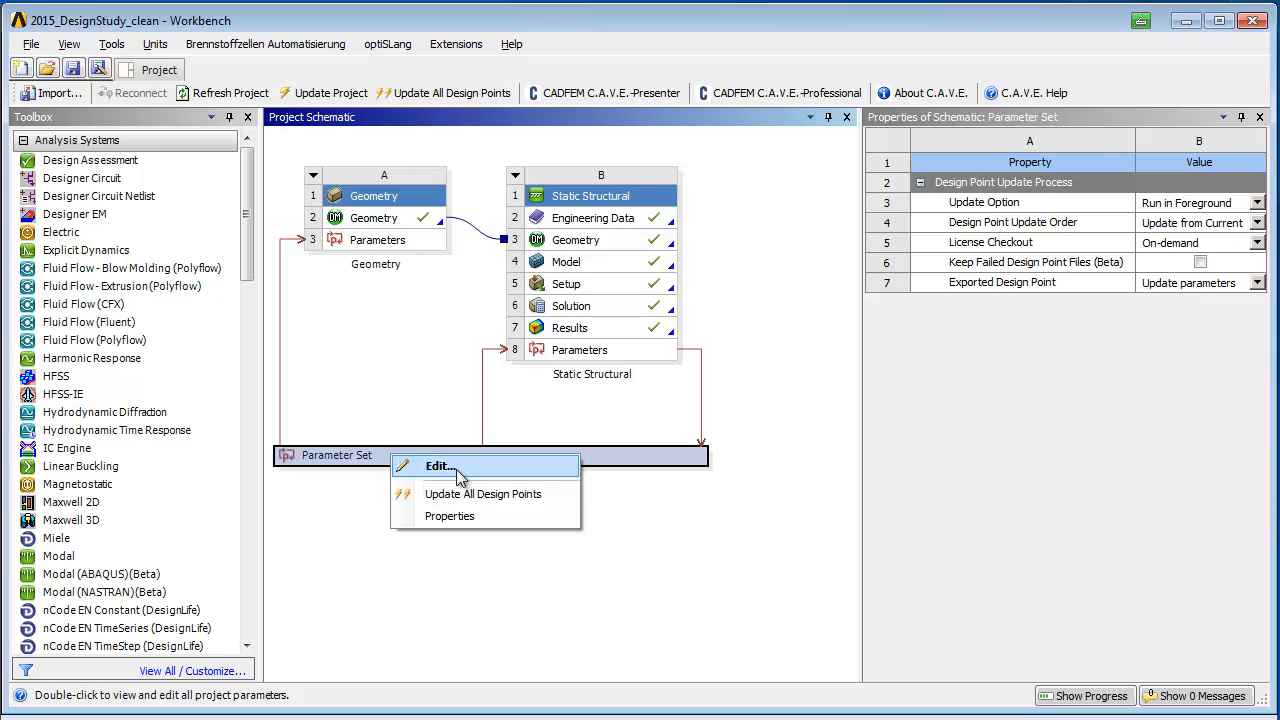
{"action": "left_click", "coordinate": [439, 466]}
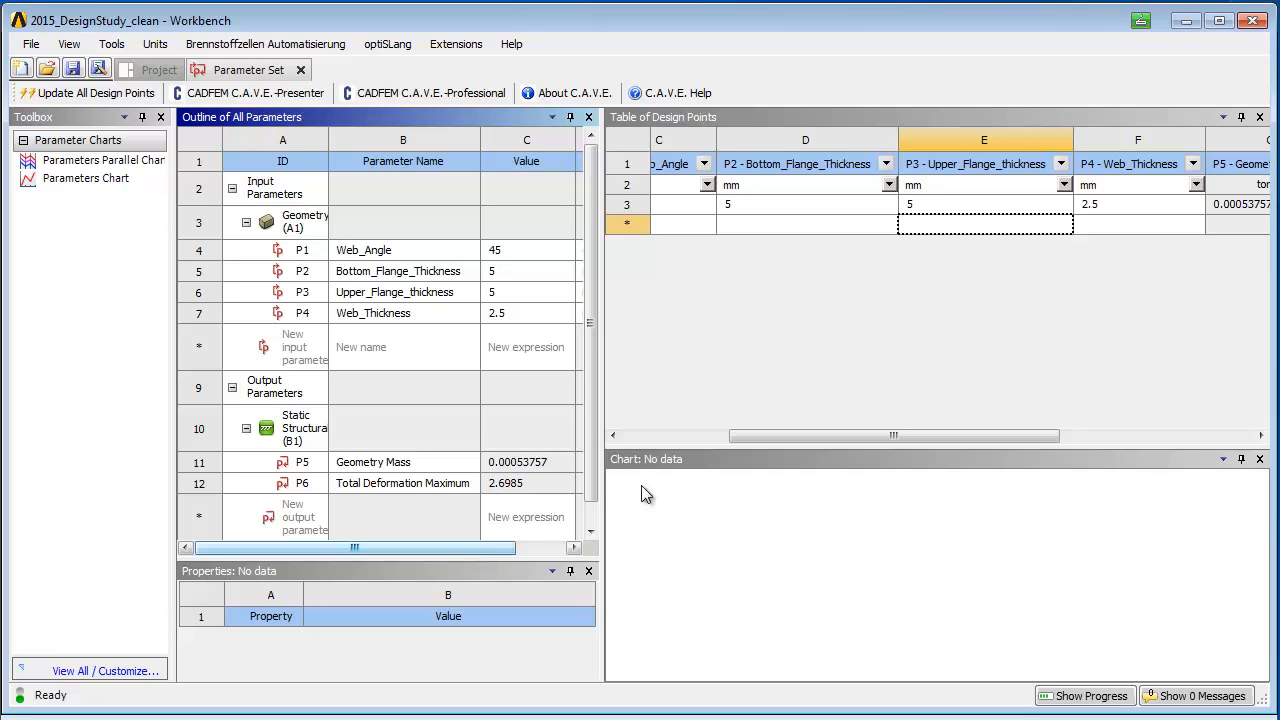
{"action": "scroll", "scroll_direction": "left", "scroll_amount": 3}
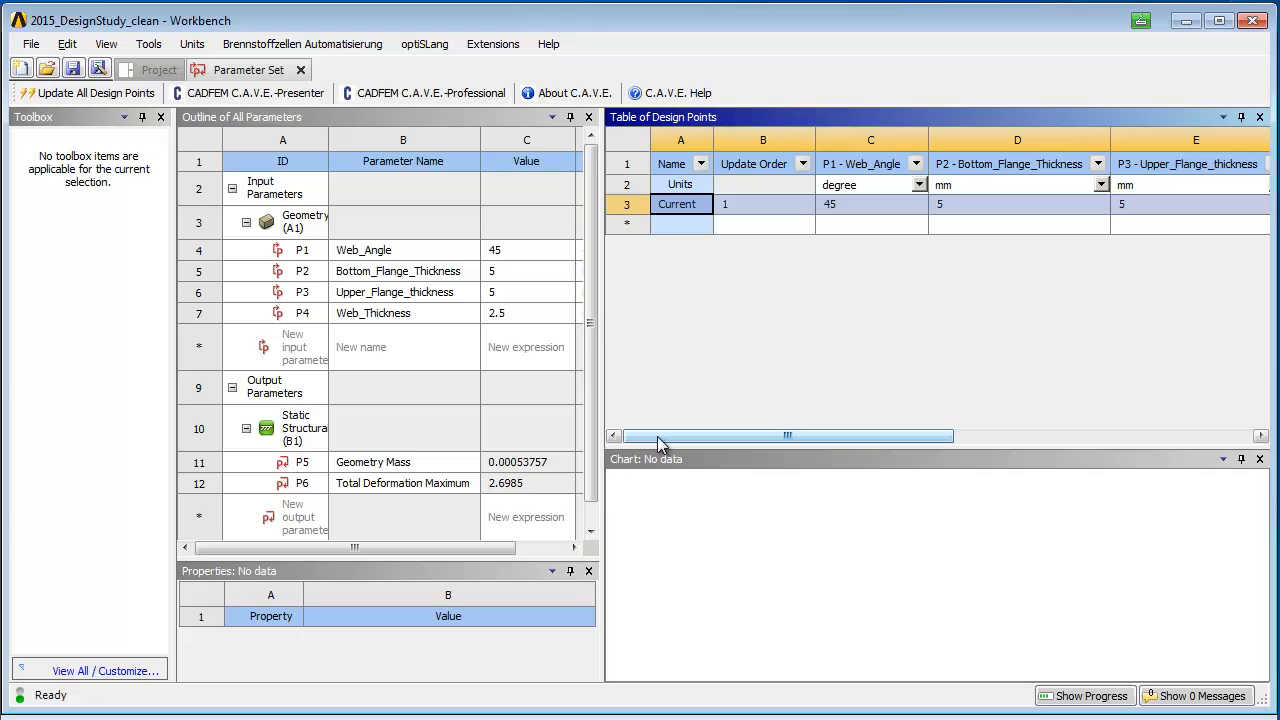
Step: Add eight design points and tick Exported for all of them
{"action": "left_click", "coordinate": [763, 224]}
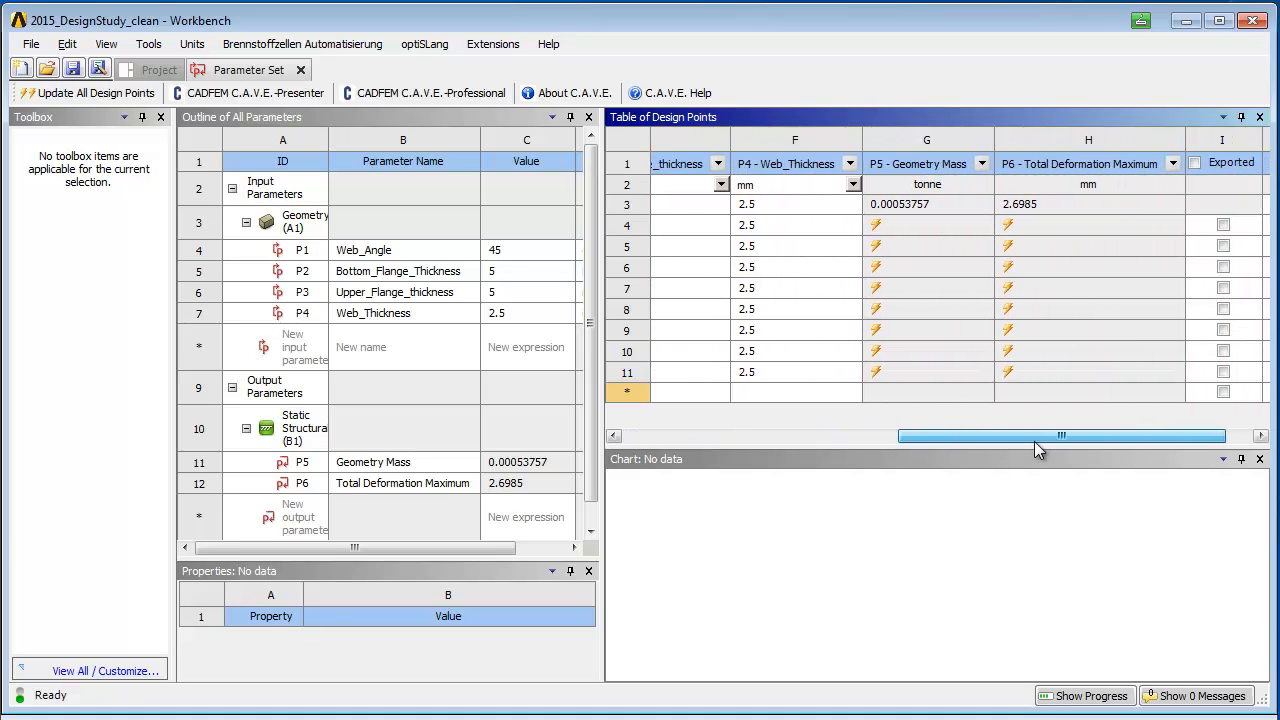
{"action": "scroll", "scroll_direction": "right", "scroll_amount": 3}
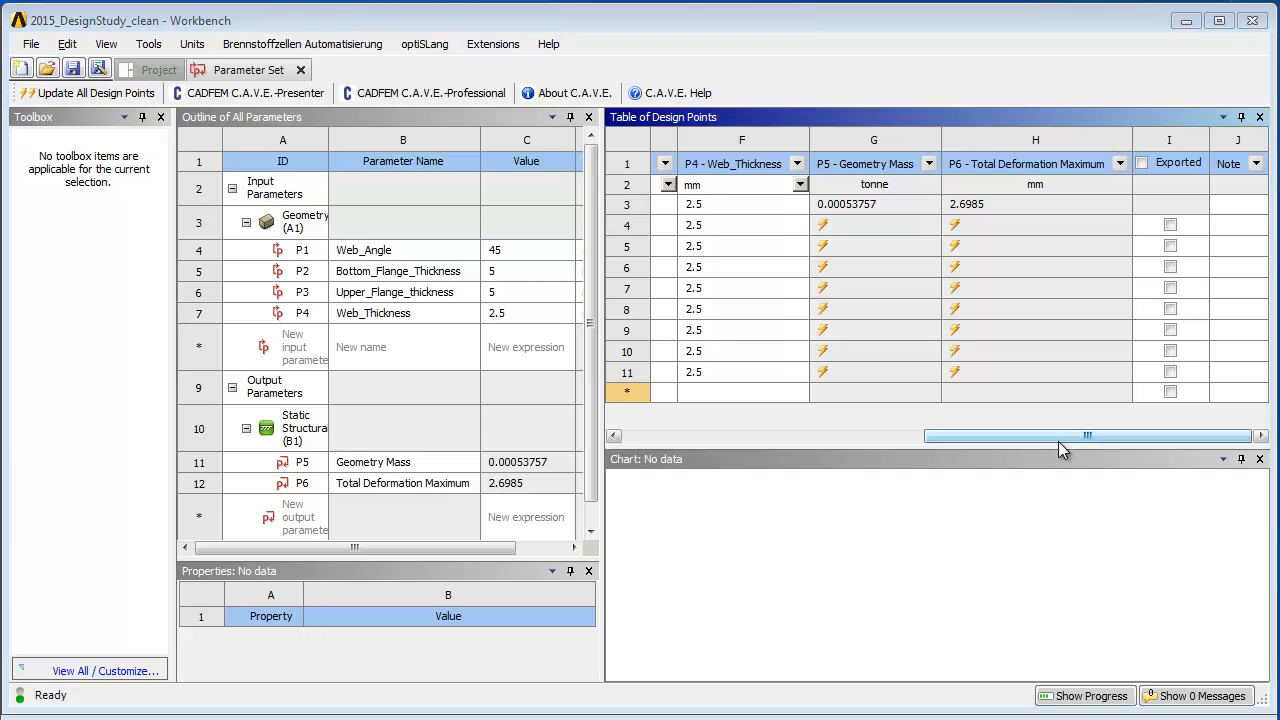
{"action": "left_click", "coordinate": [1169, 246]}
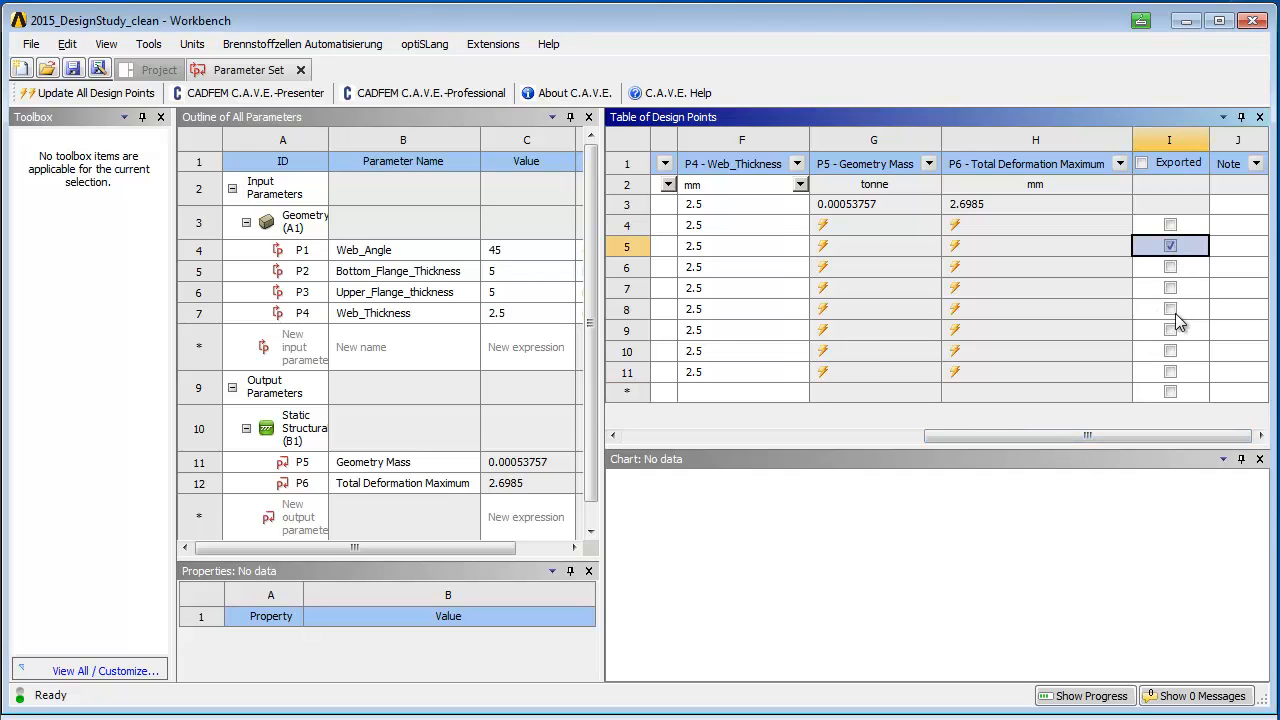
{"action": "left_click", "coordinate": [1170, 308]}
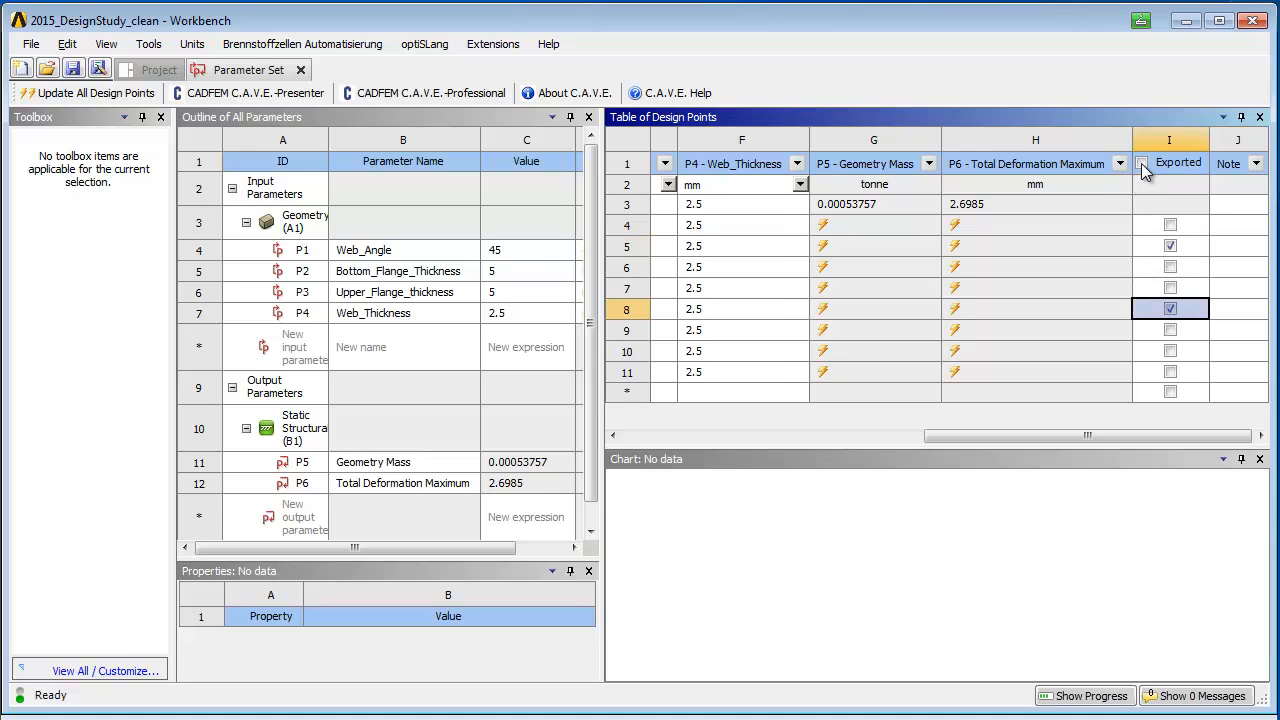
{"action": "left_click", "coordinate": [1142, 162]}
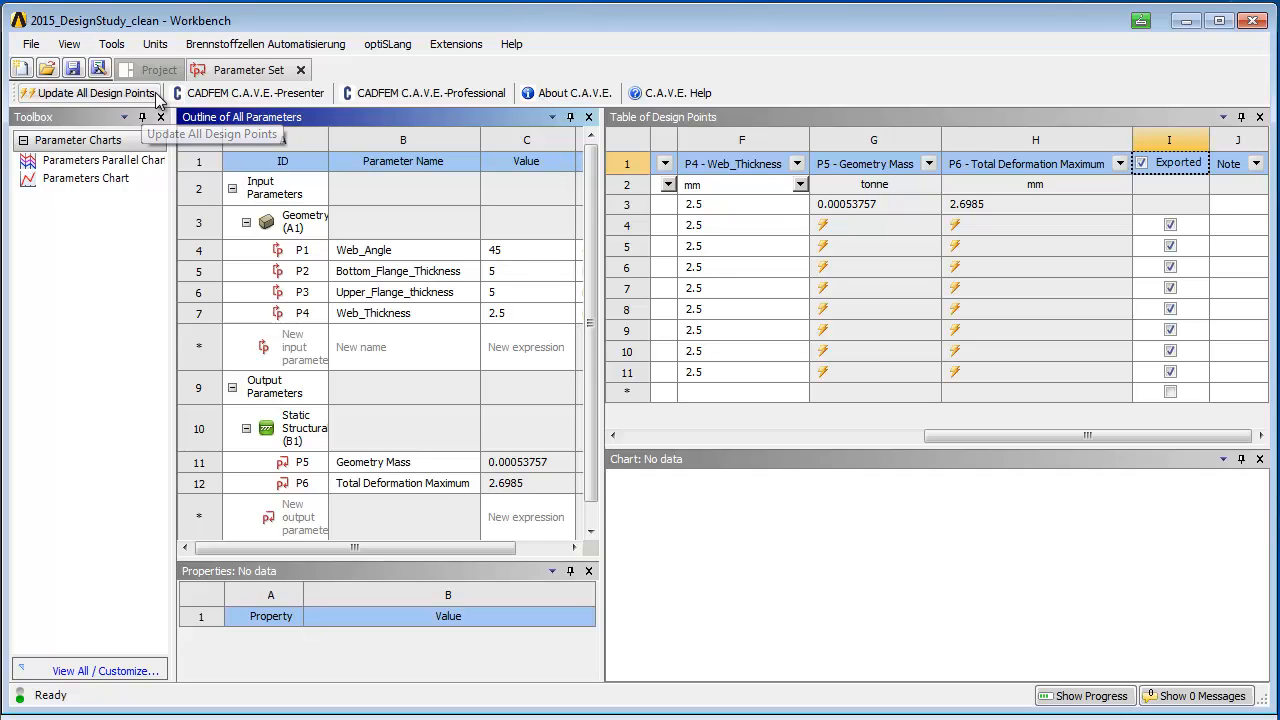
Step: Update all design points, declining to change the customized update order
{"action": "left_click", "coordinate": [90, 92]}
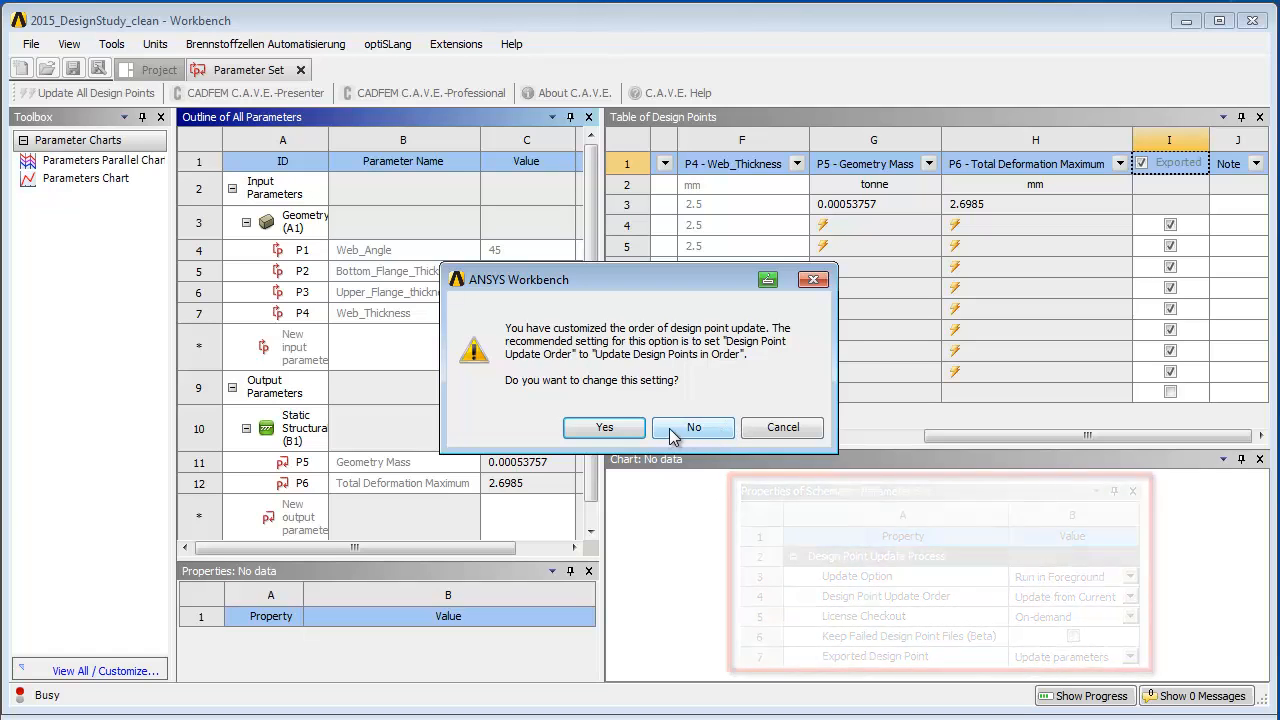
{"action": "left_click", "coordinate": [693, 427]}
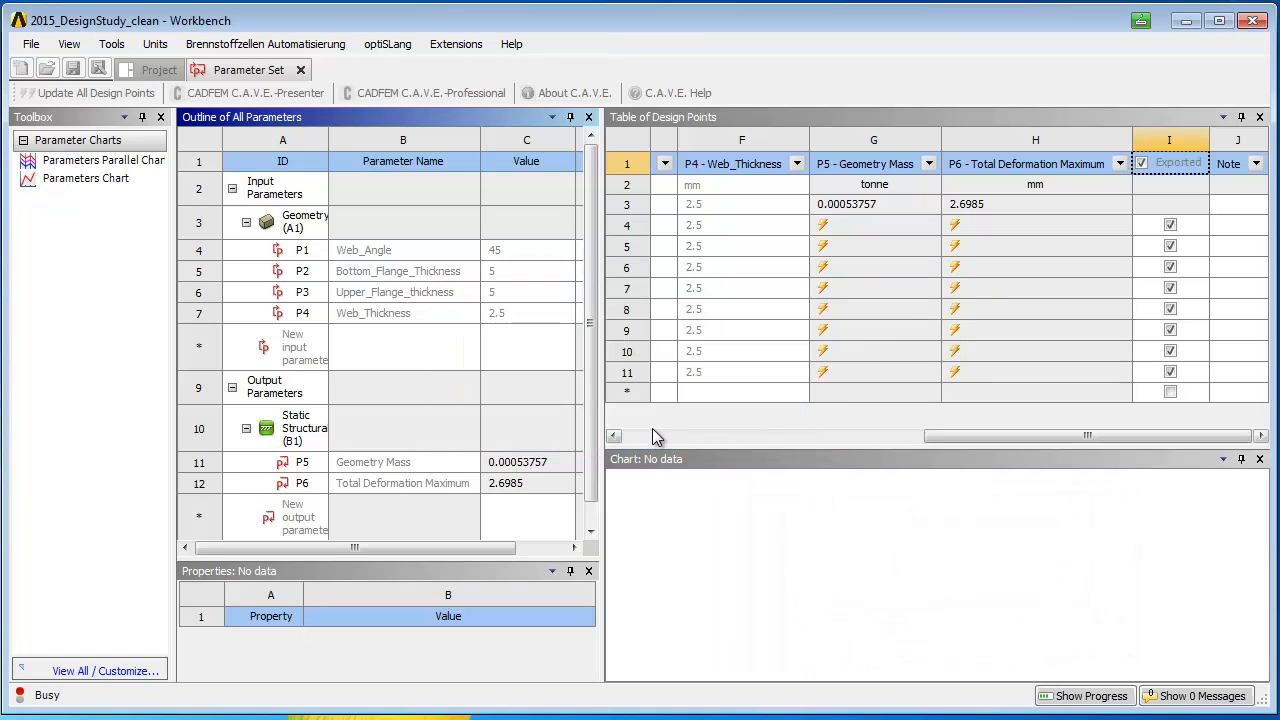